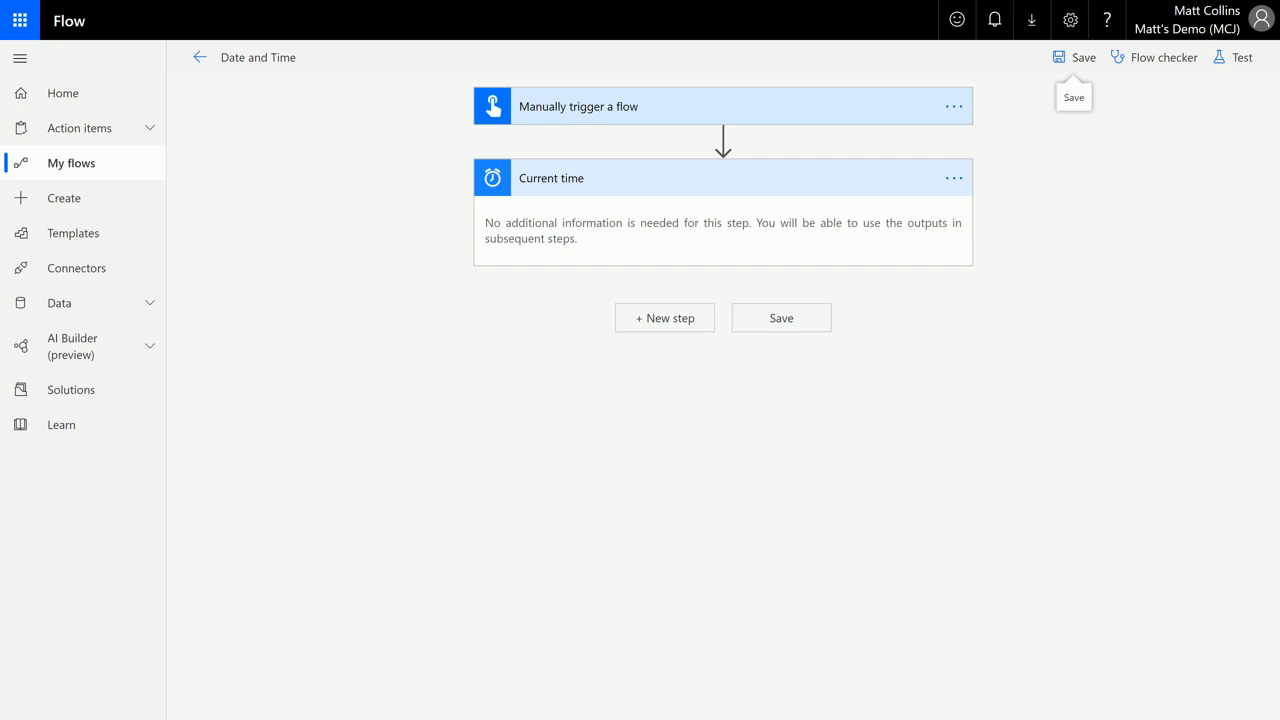
{"action": "mouse_move", "coordinate": [648, 112]}
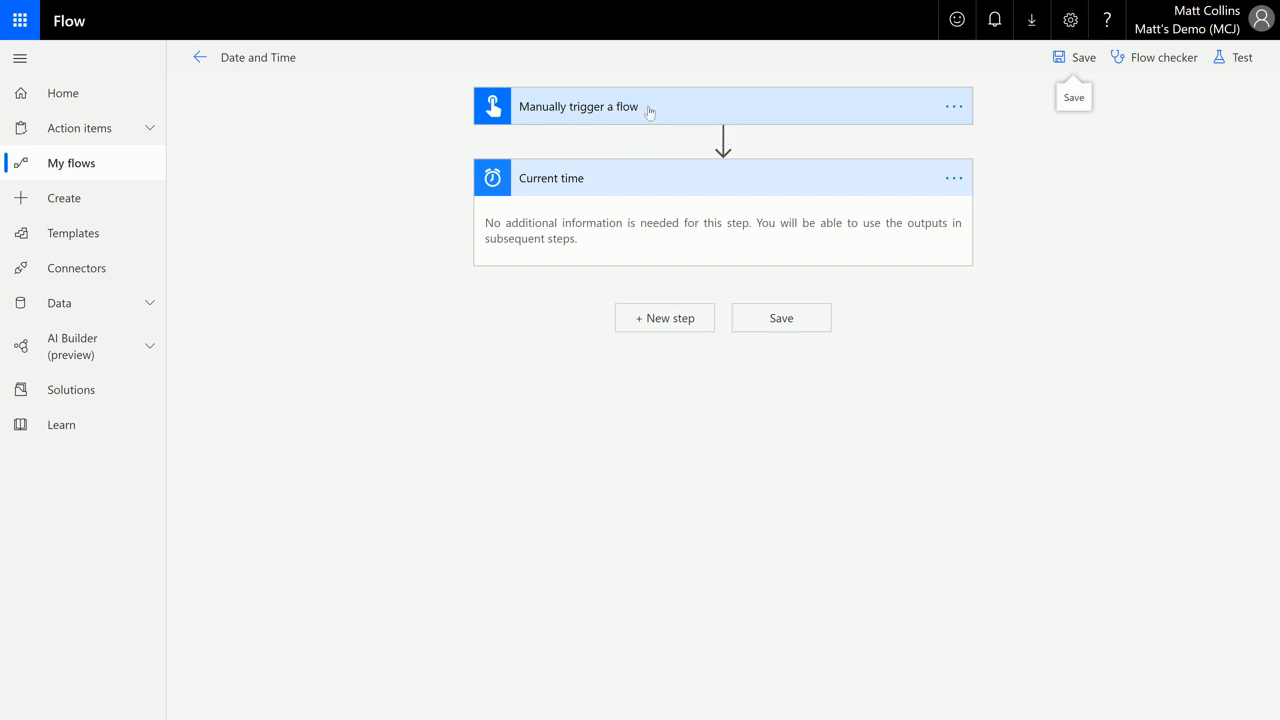
{"action": "mouse_move", "coordinate": [642, 208]}
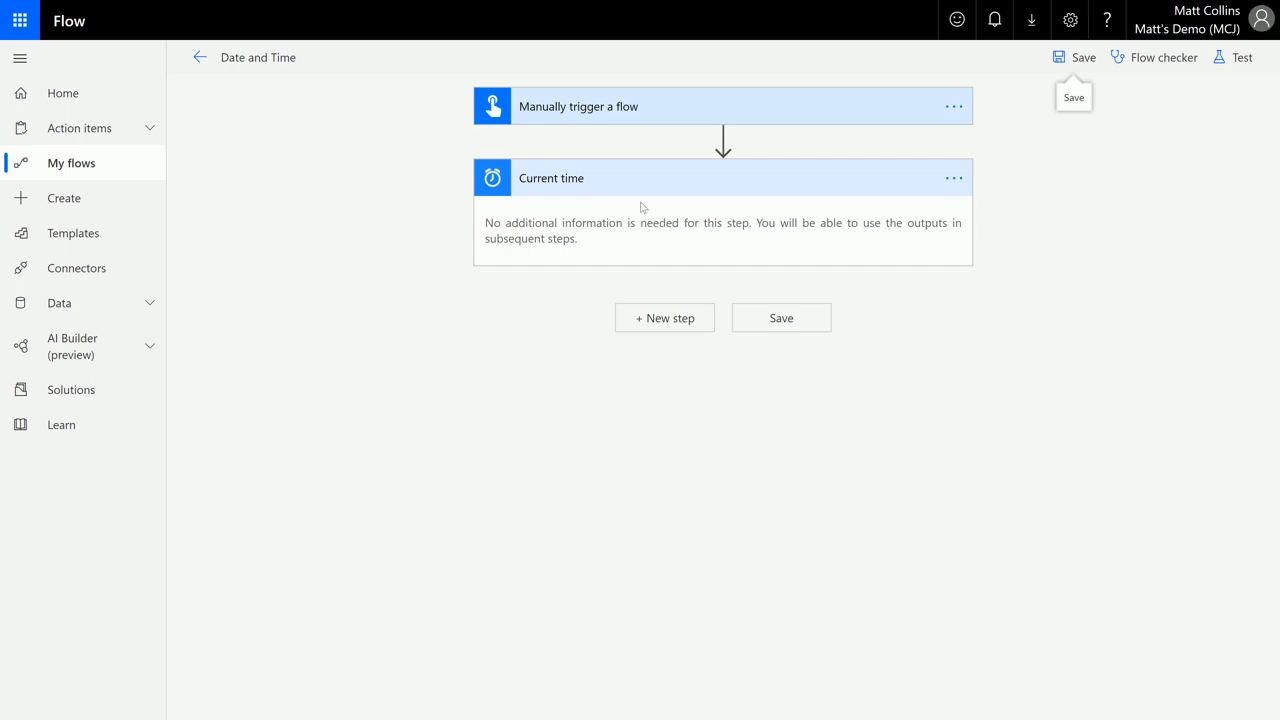
{"action": "mouse_move", "coordinate": [864, 216]}
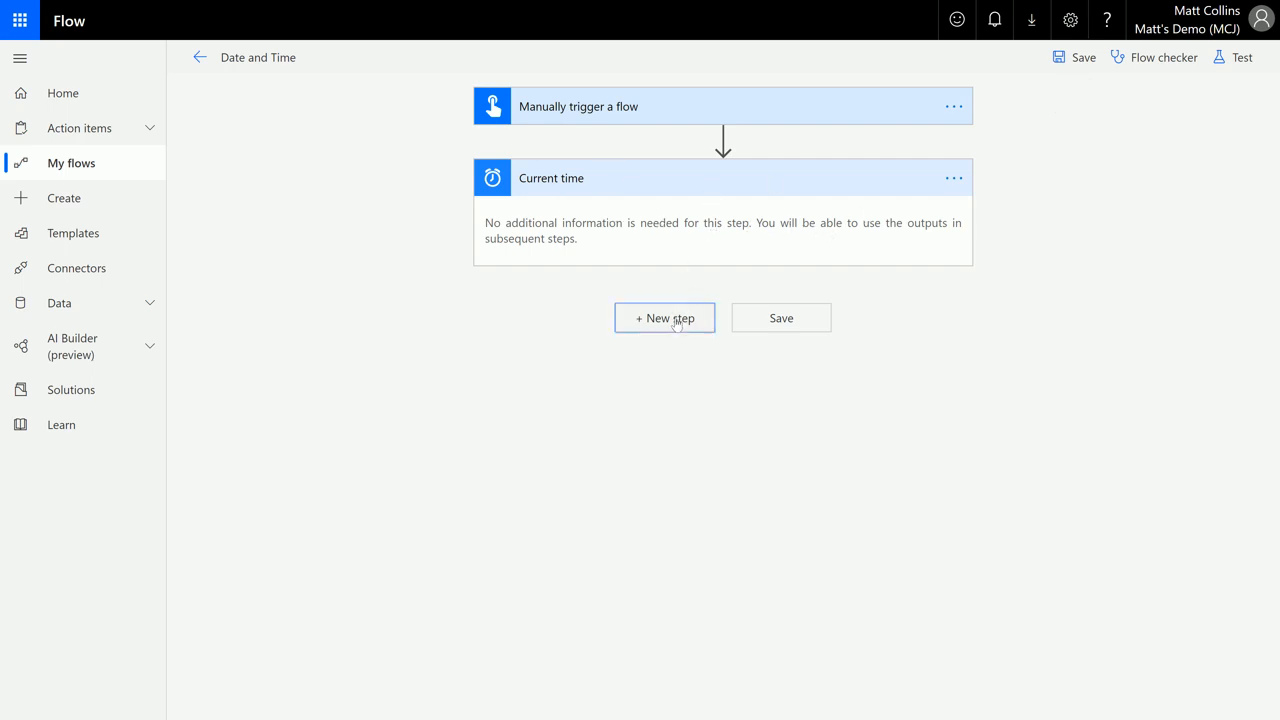
Add a new step after Current time and browse the built-in Date Time actions.
{"action": "left_click", "coordinate": [664, 316]}
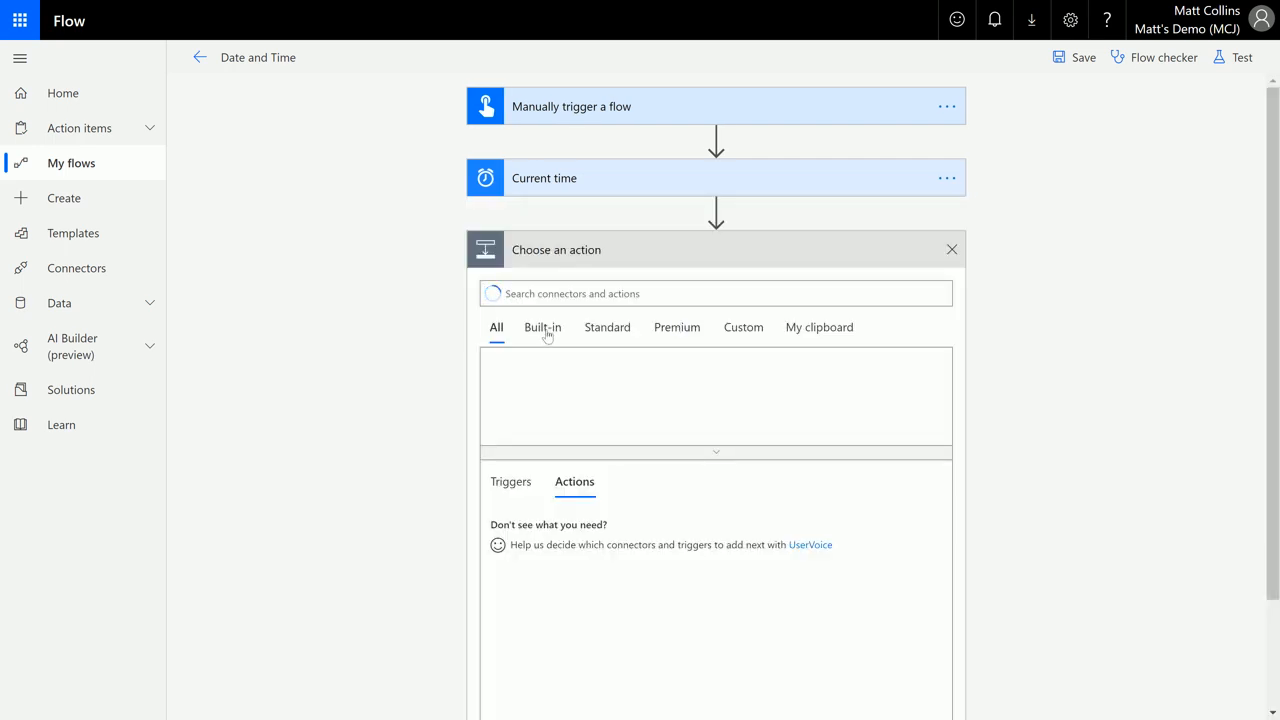
{"action": "left_click", "coordinate": [544, 328]}
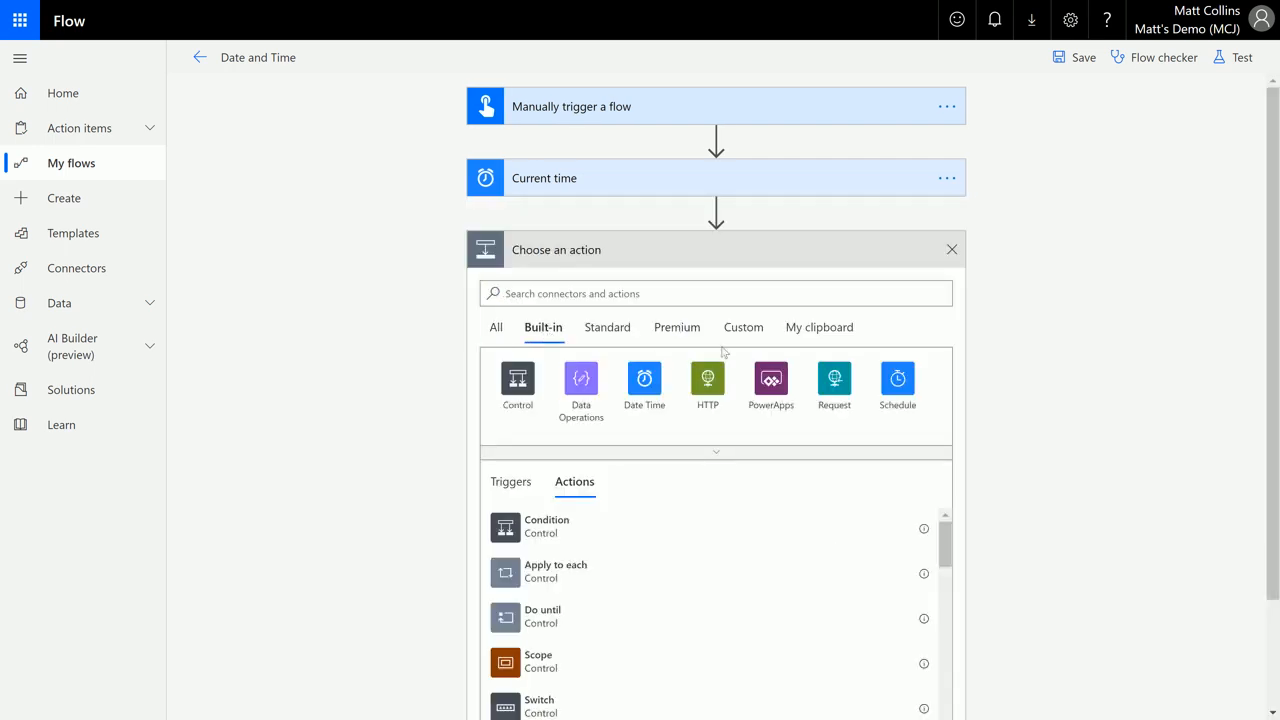
{"action": "left_click", "coordinate": [644, 384]}
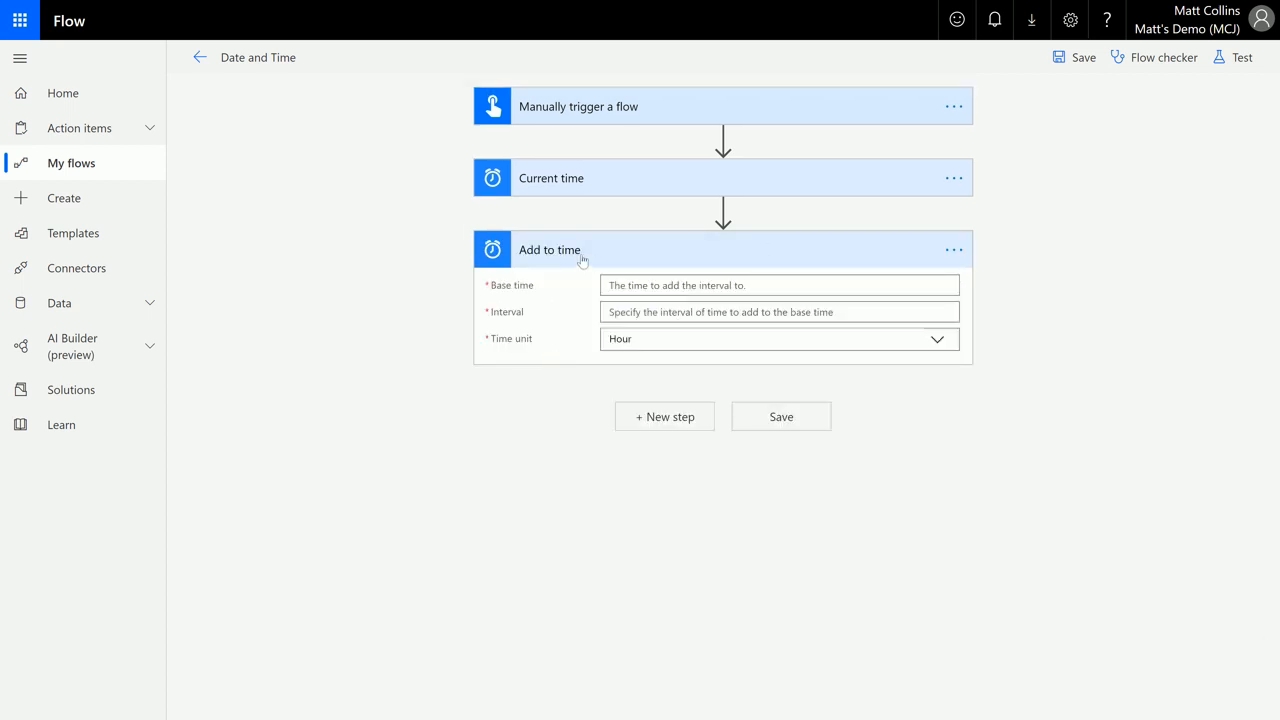
{"action": "mouse_move", "coordinate": [522, 356]}
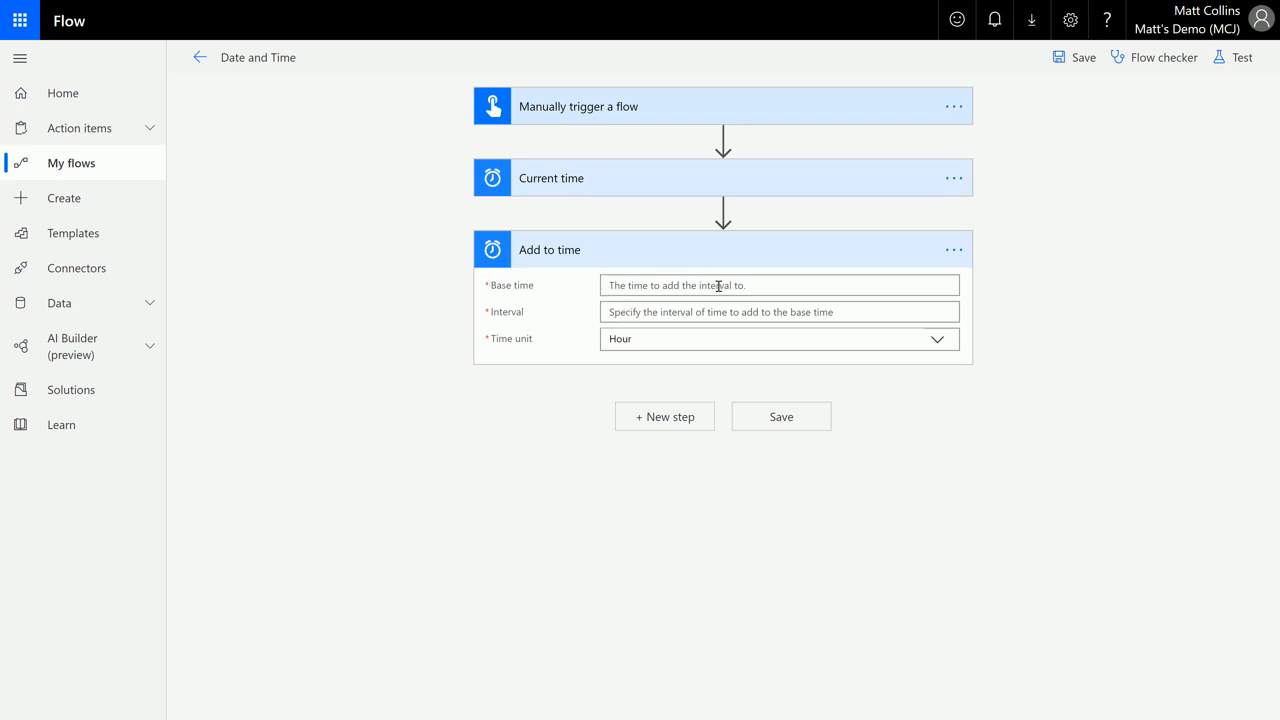
Set Base time to the Current time output and Interval to 3 (hours).
{"action": "left_click", "coordinate": [778, 284]}
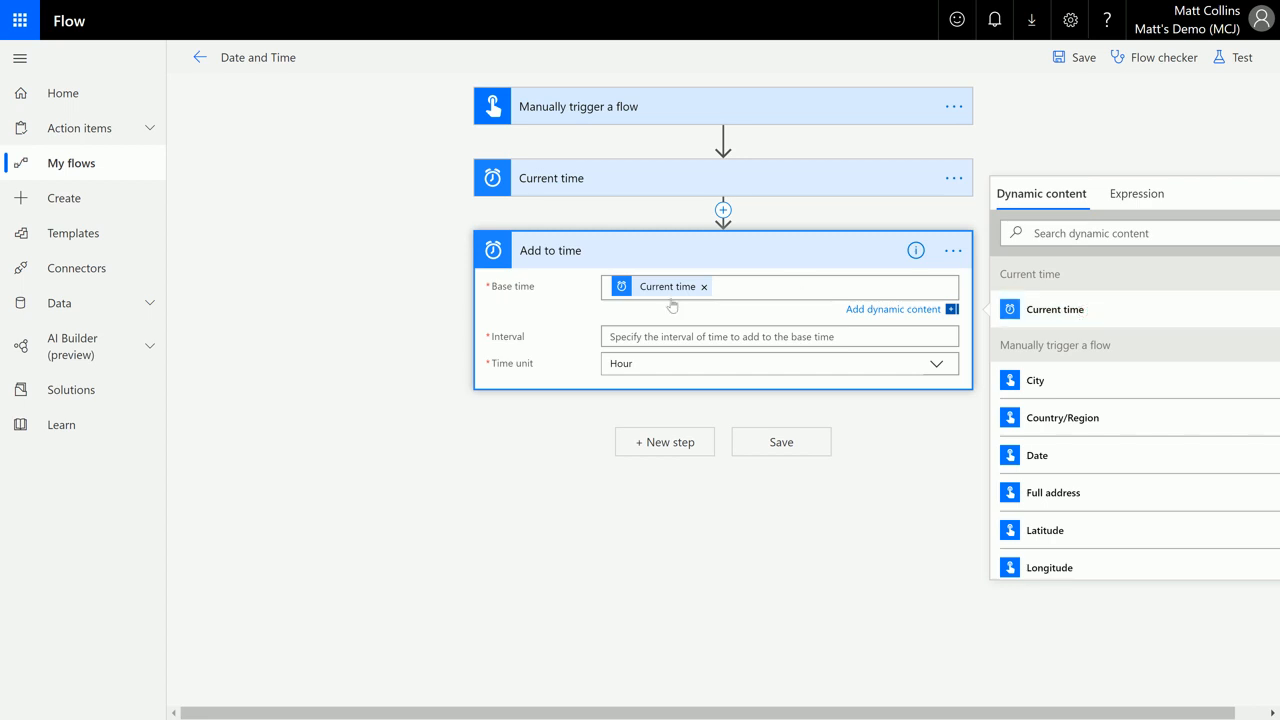
{"action": "left_click", "coordinate": [778, 316]}
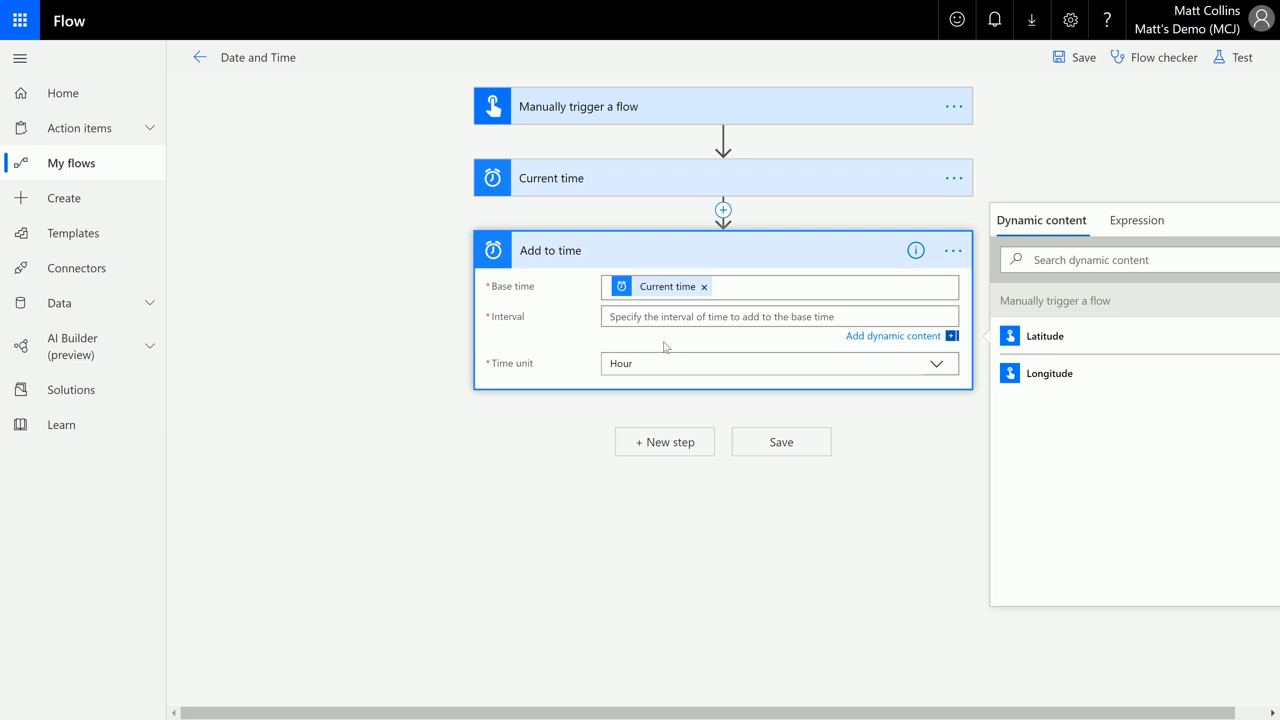
{"action": "type", "text": "3"}
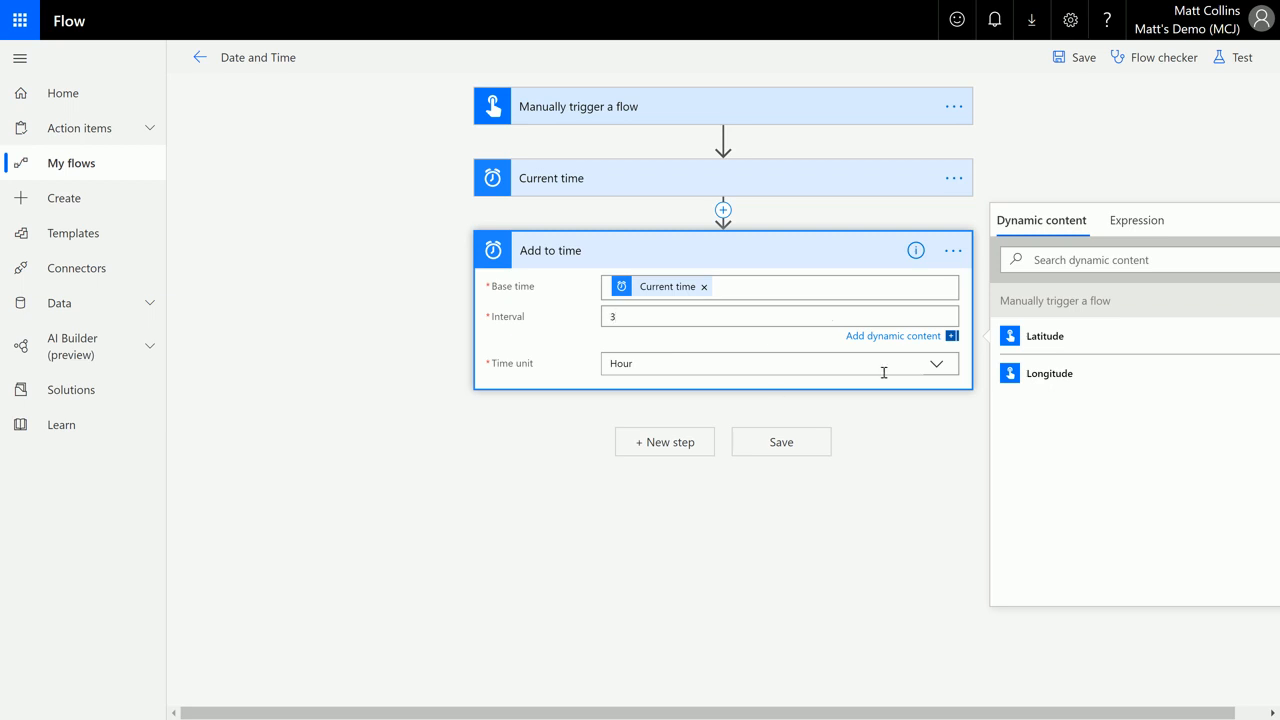
{"action": "mouse_move", "coordinate": [934, 364]}
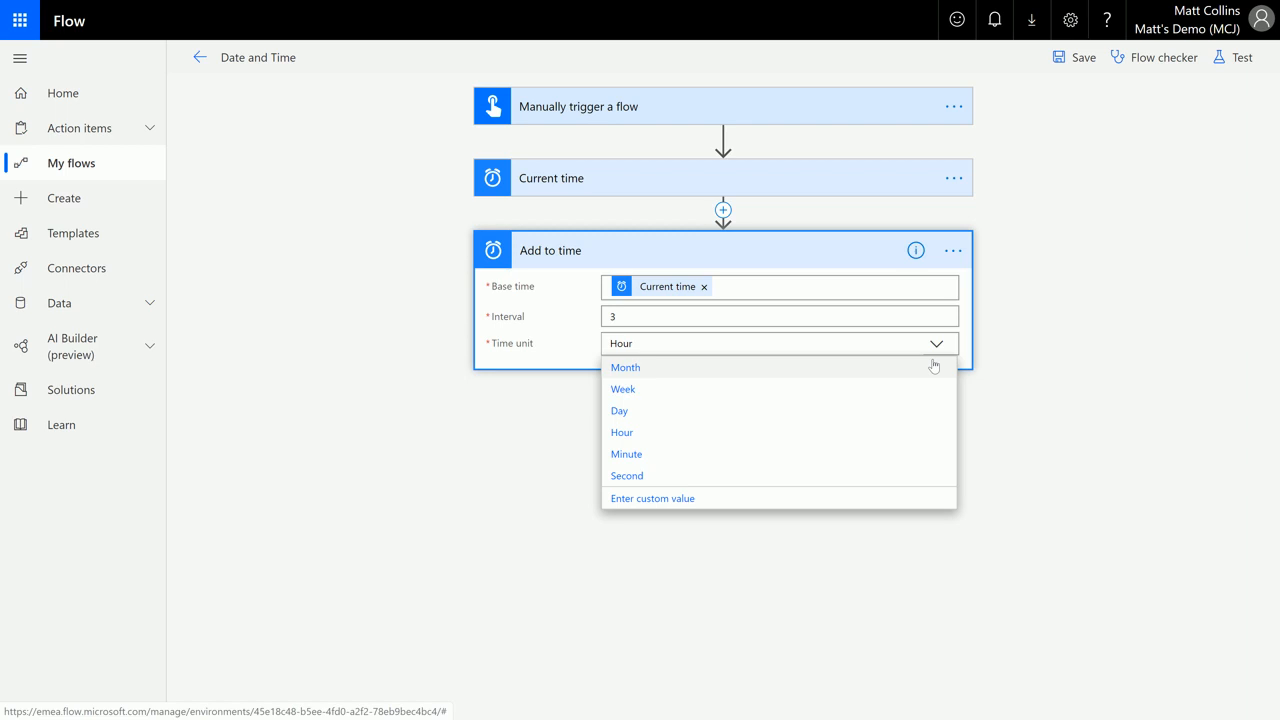
{"action": "mouse_move", "coordinate": [656, 444]}
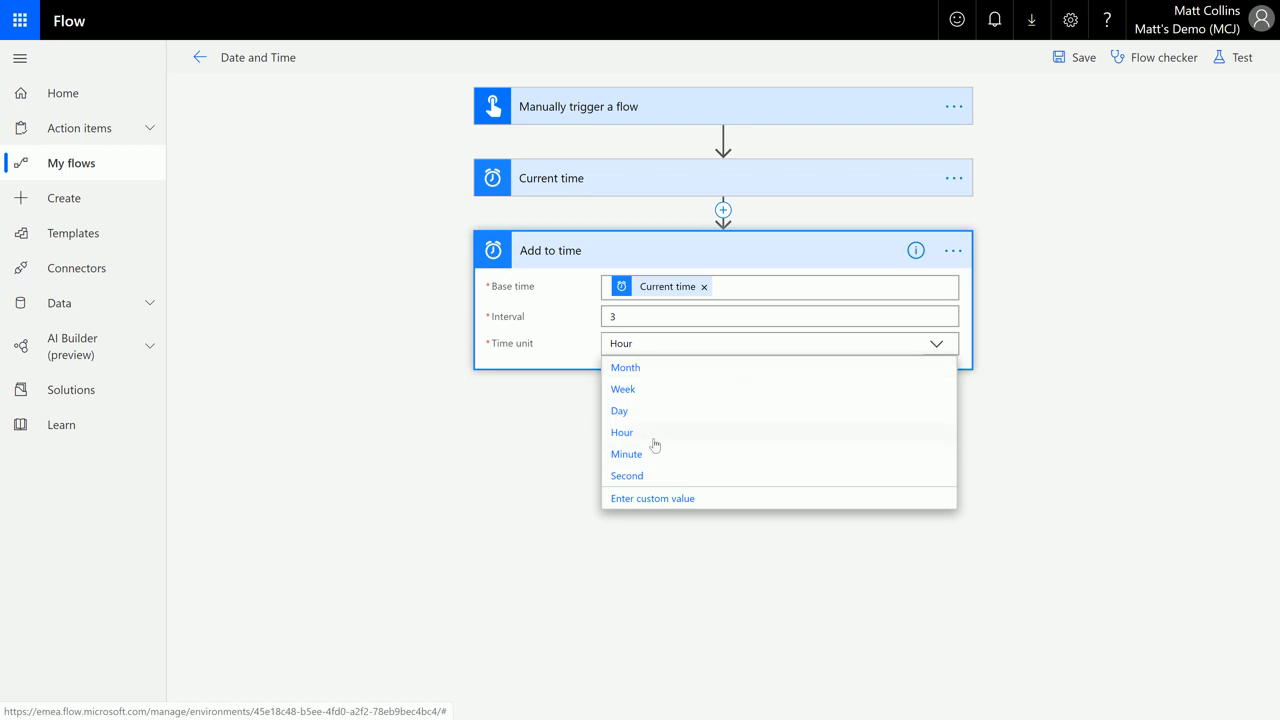
{"action": "left_click", "coordinate": [620, 432]}
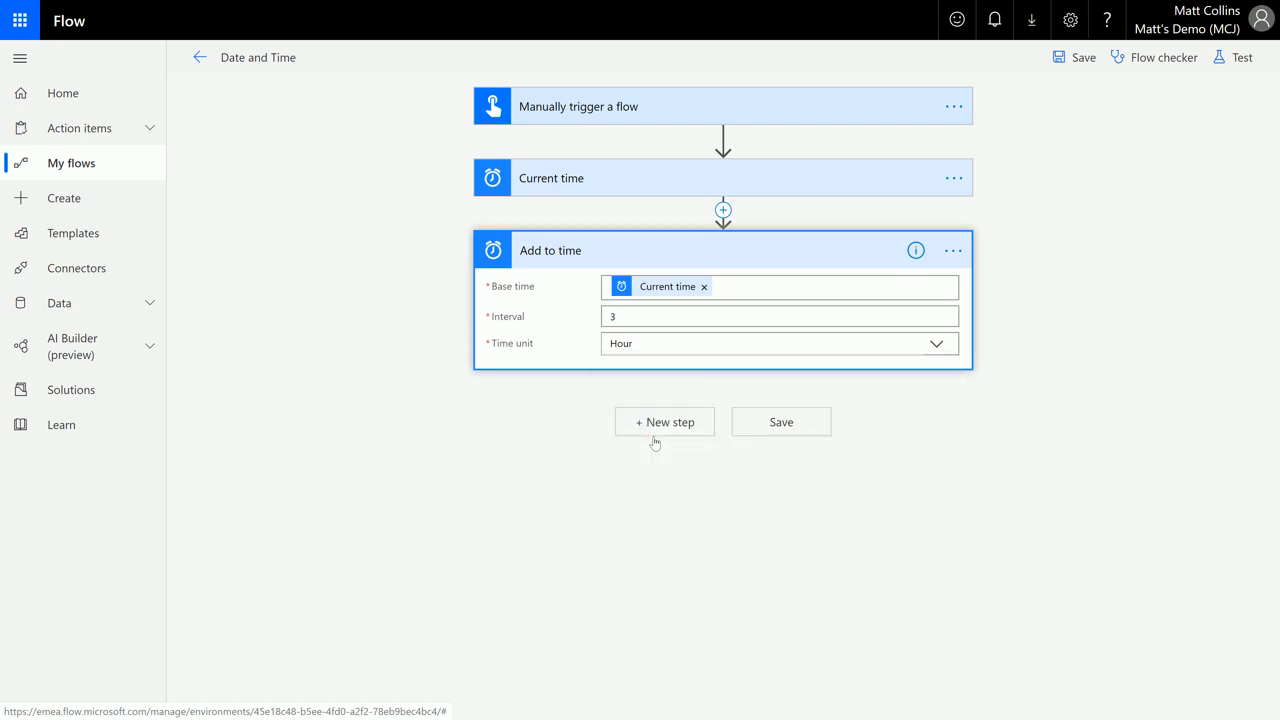
{"action": "mouse_move", "coordinate": [1242, 56]}
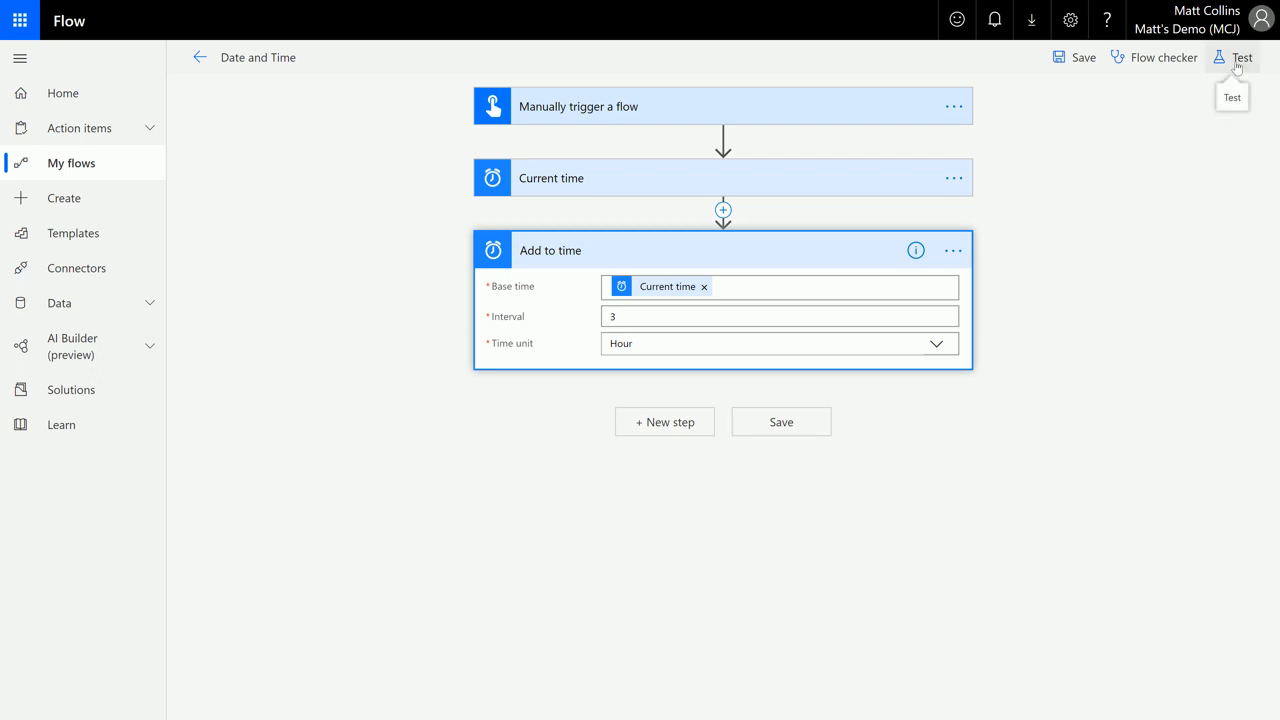
Save and test the flow with a manual trigger, then run it now.
{"action": "left_click", "coordinate": [1242, 56]}
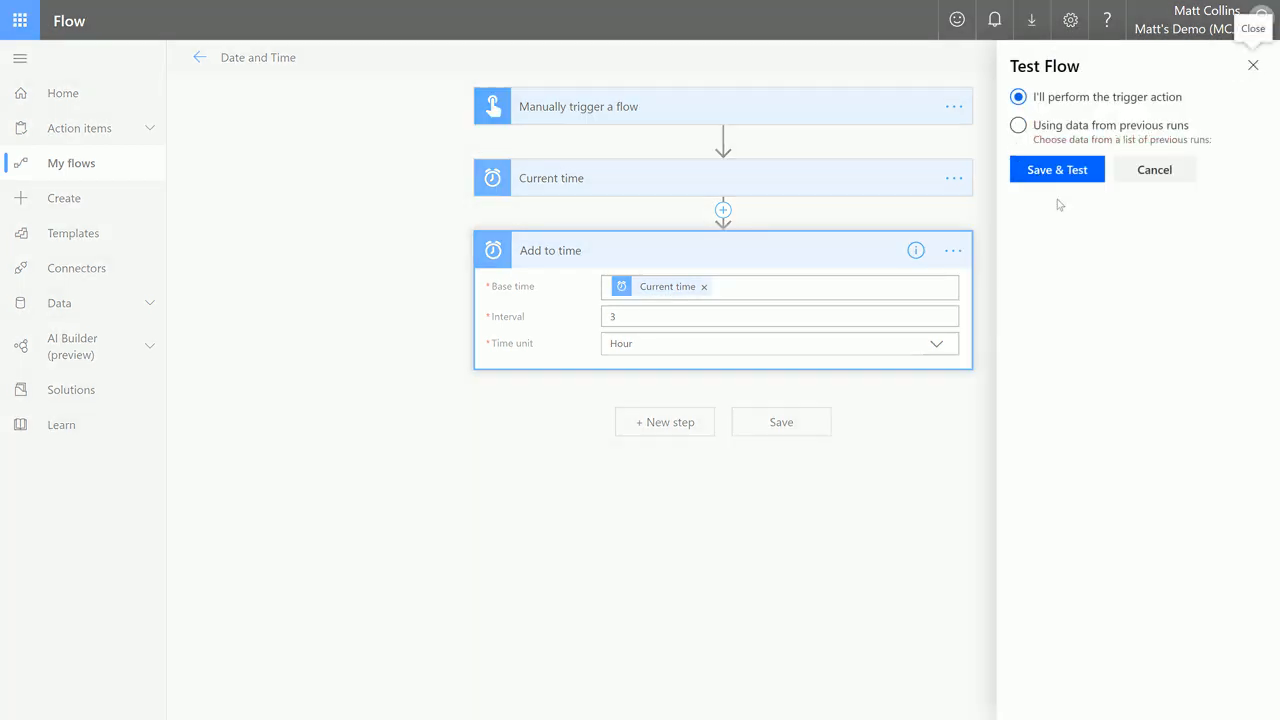
{"action": "left_click", "coordinate": [1056, 168]}
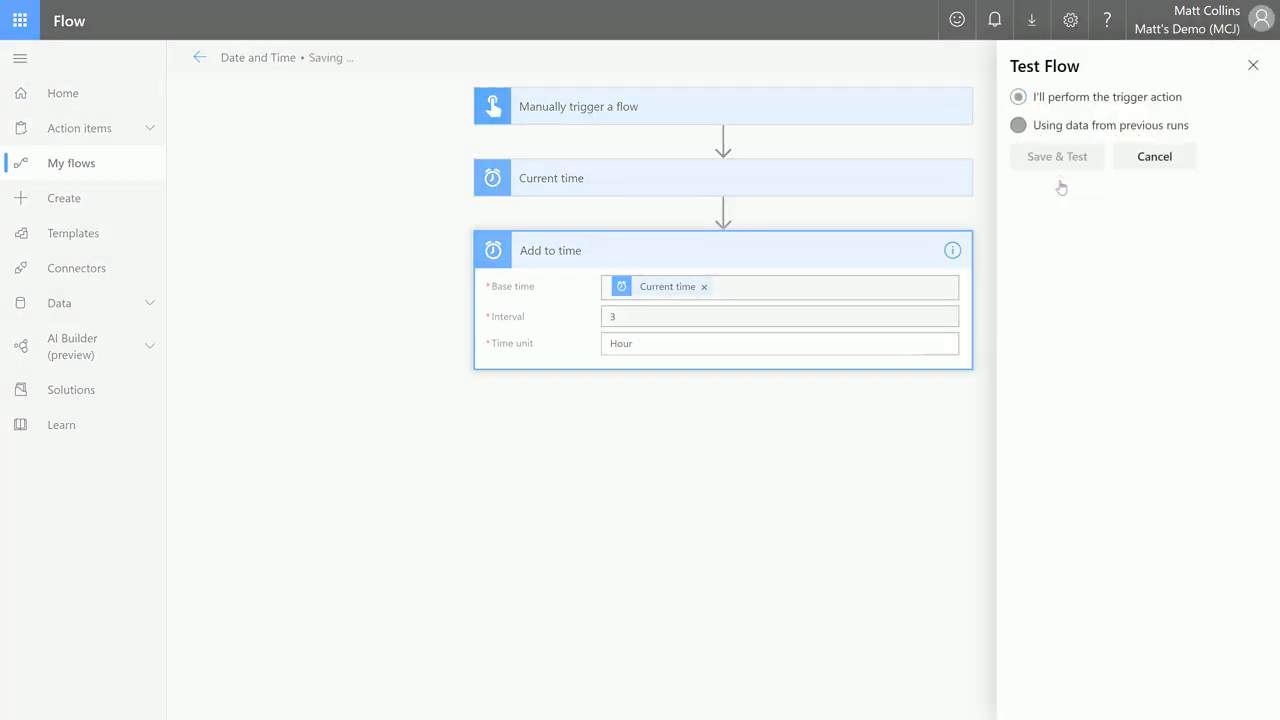
{"action": "left_click", "coordinate": [1056, 156]}
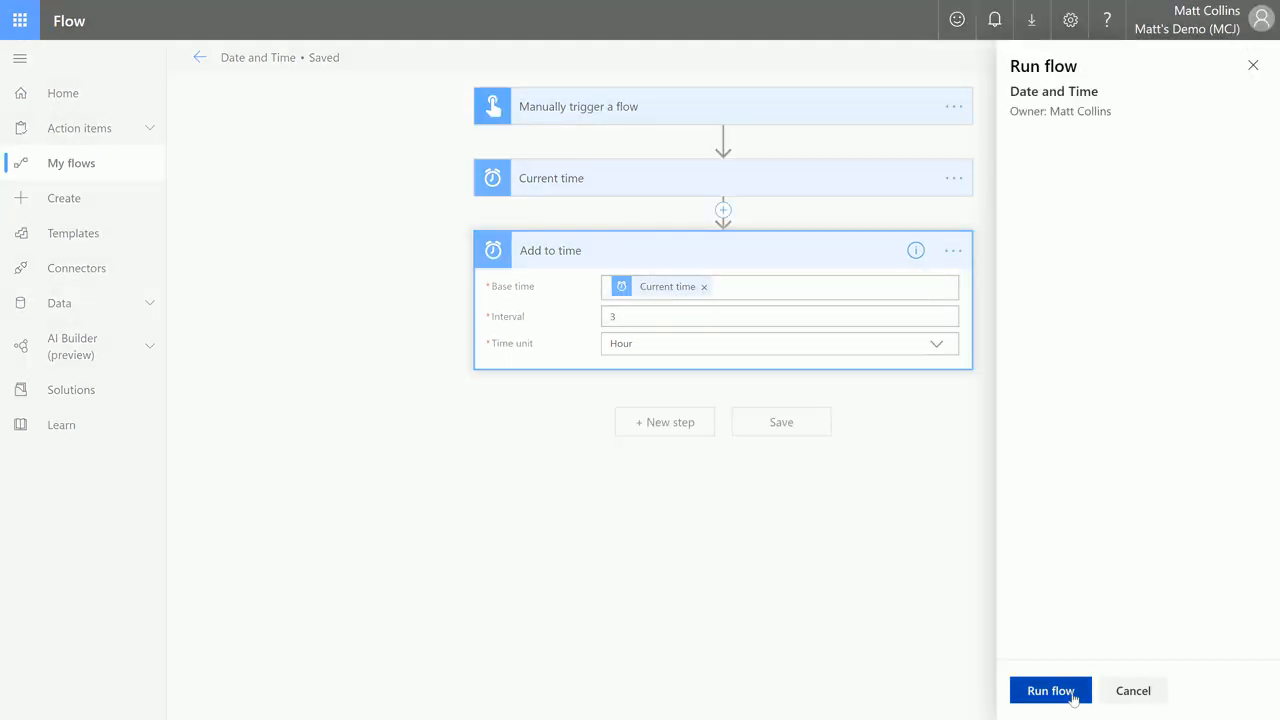
{"action": "left_click", "coordinate": [1050, 690]}
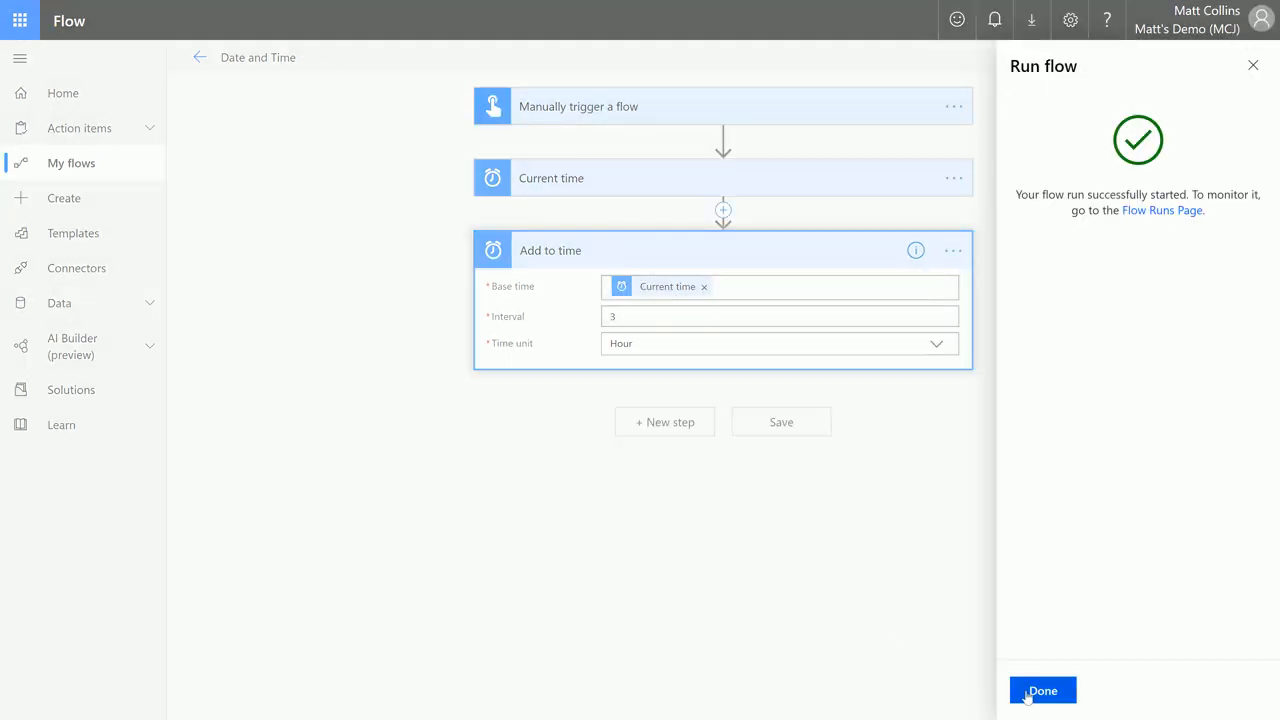
Dismiss the run confirmation and expand the Current time step's inputs and outputs.
{"action": "left_click", "coordinate": [1042, 690]}
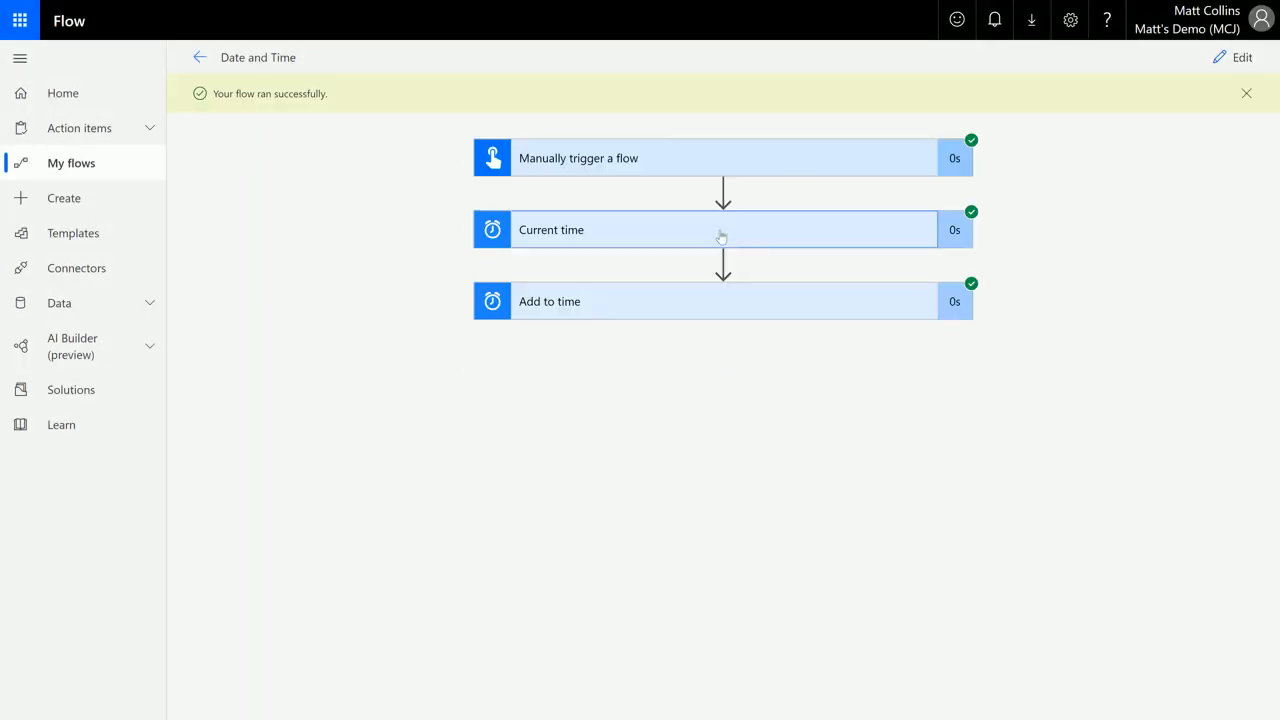
{"action": "left_click", "coordinate": [722, 228]}
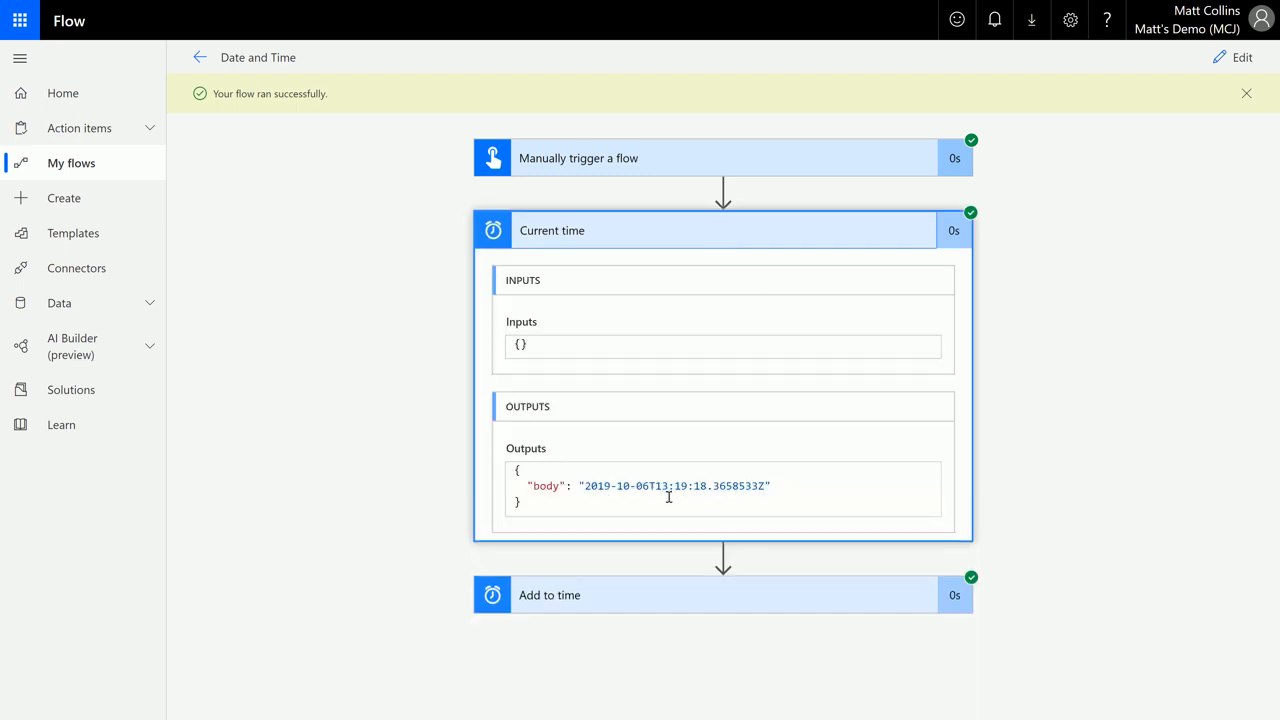
{"action": "mouse_move", "coordinate": [678, 504]}
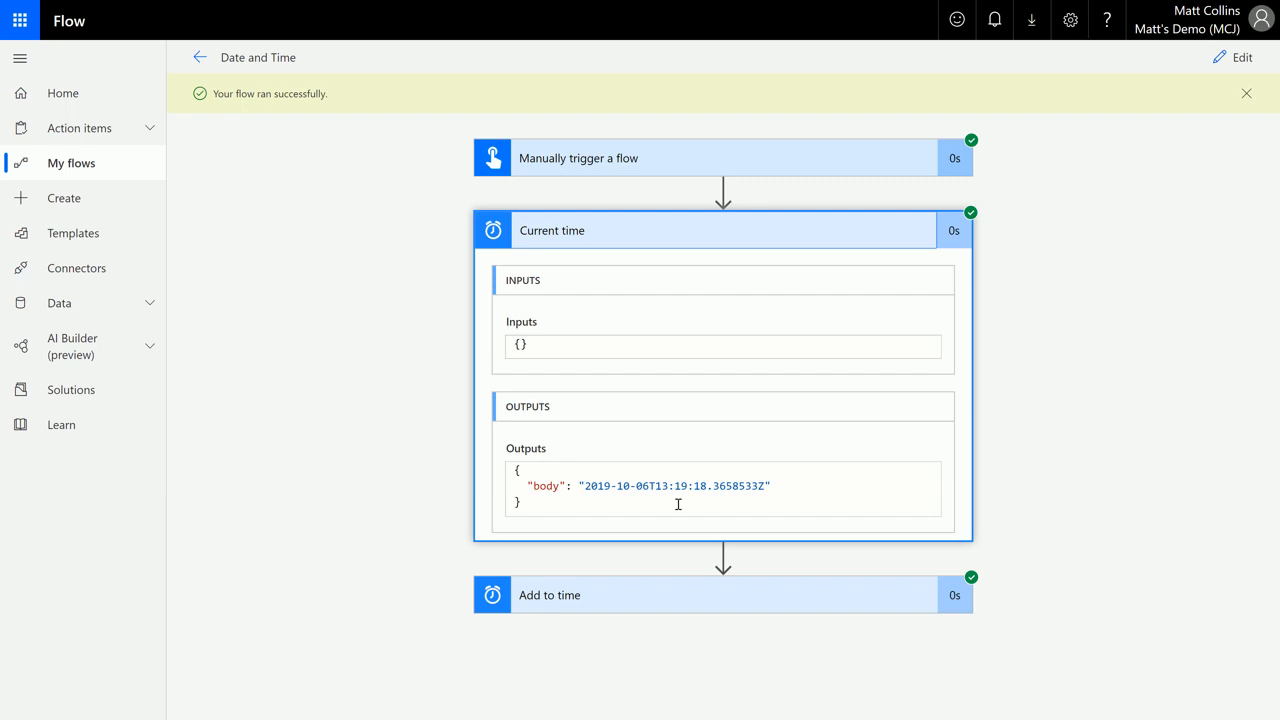
{"action": "mouse_move", "coordinate": [840, 480]}
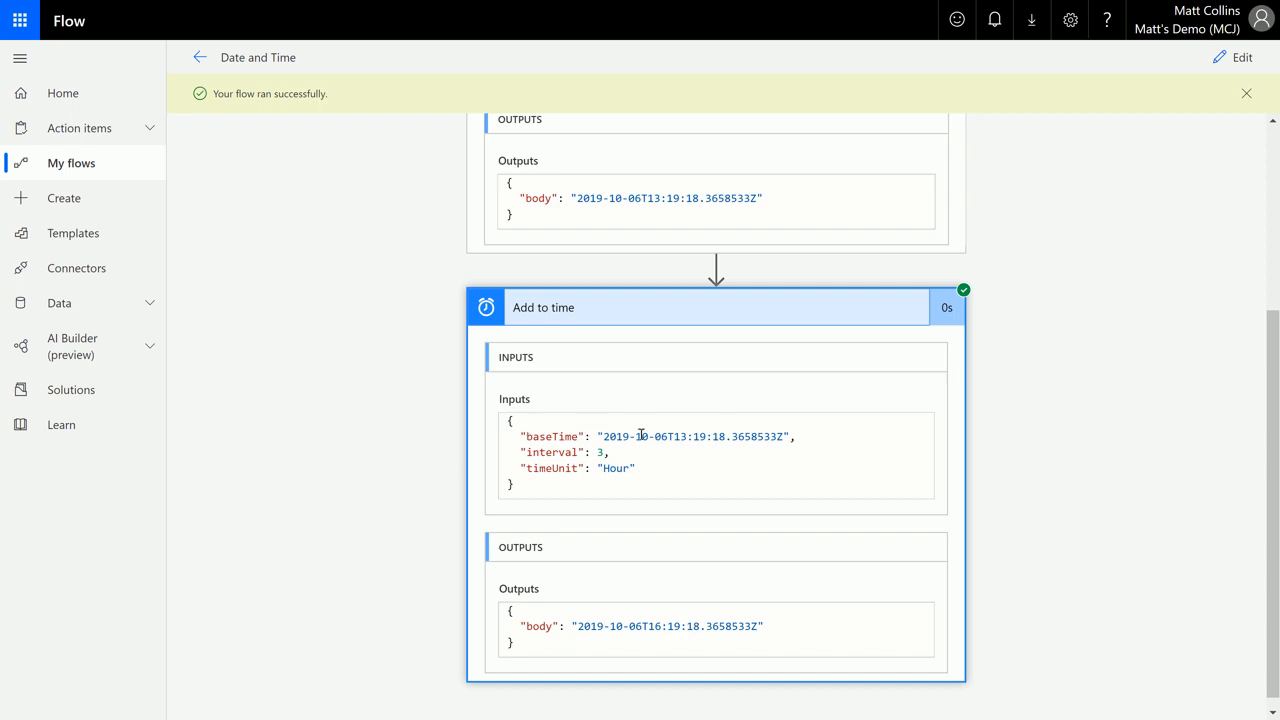
{"action": "mouse_move", "coordinate": [654, 168]}
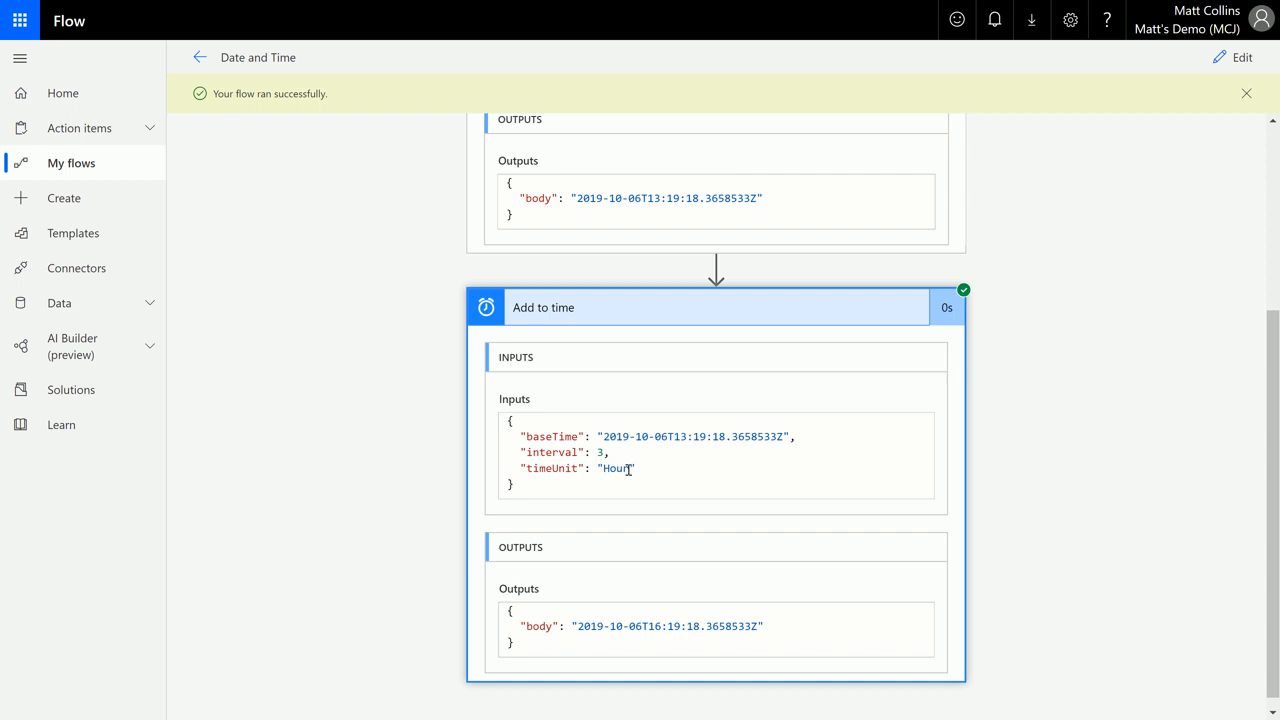
{"action": "mouse_move", "coordinate": [668, 474]}
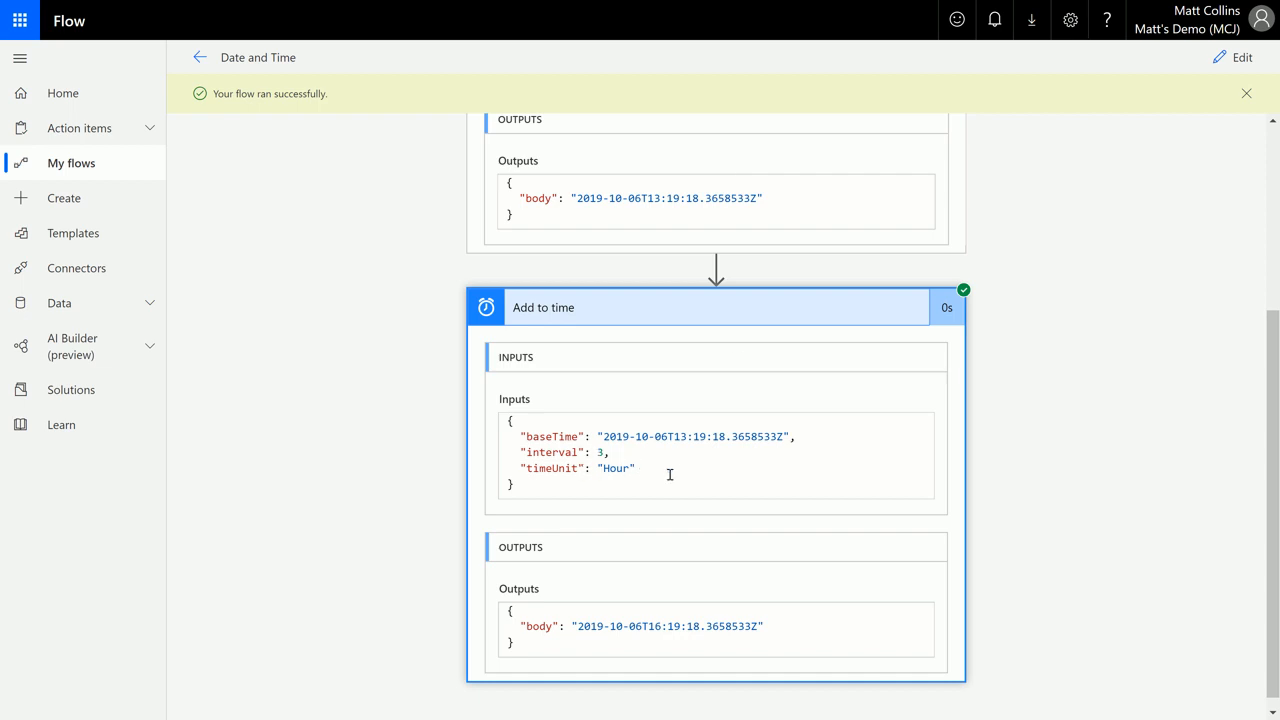